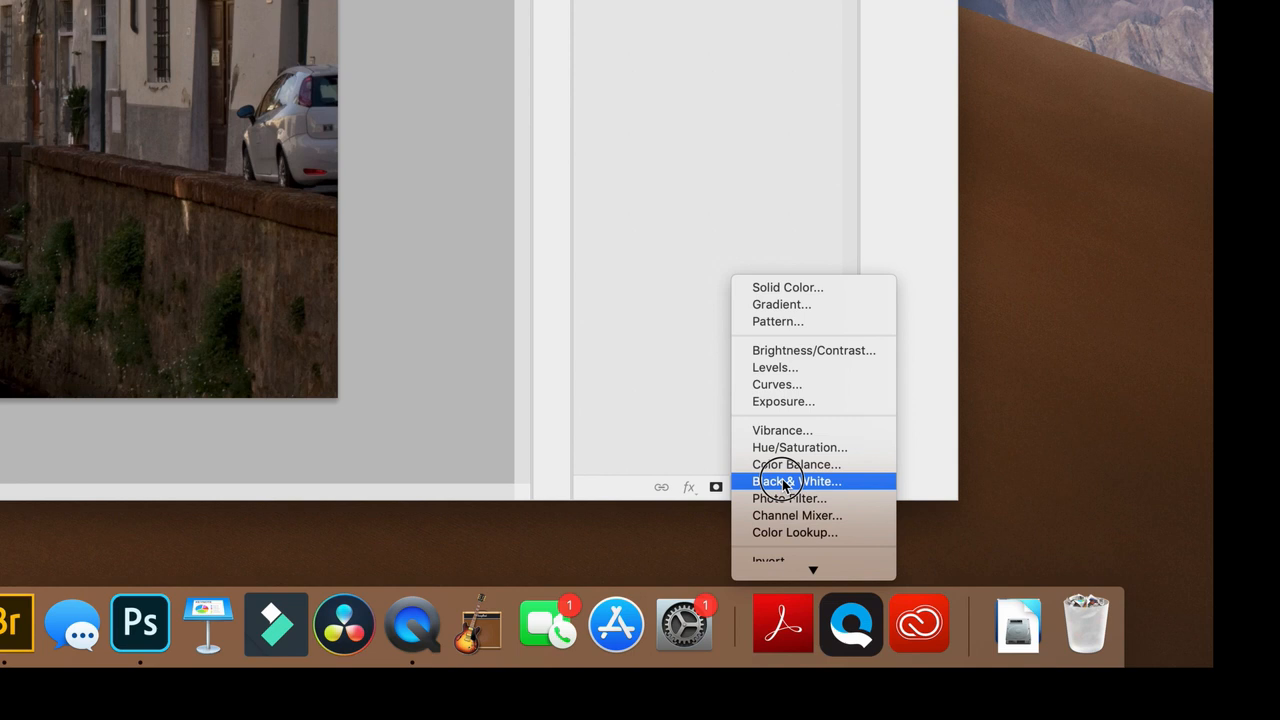
- Add a Black & White adjustment layer and tune the Reds slider to set red-tone brightness
{"action": "left_click", "coordinate": [788, 480]}
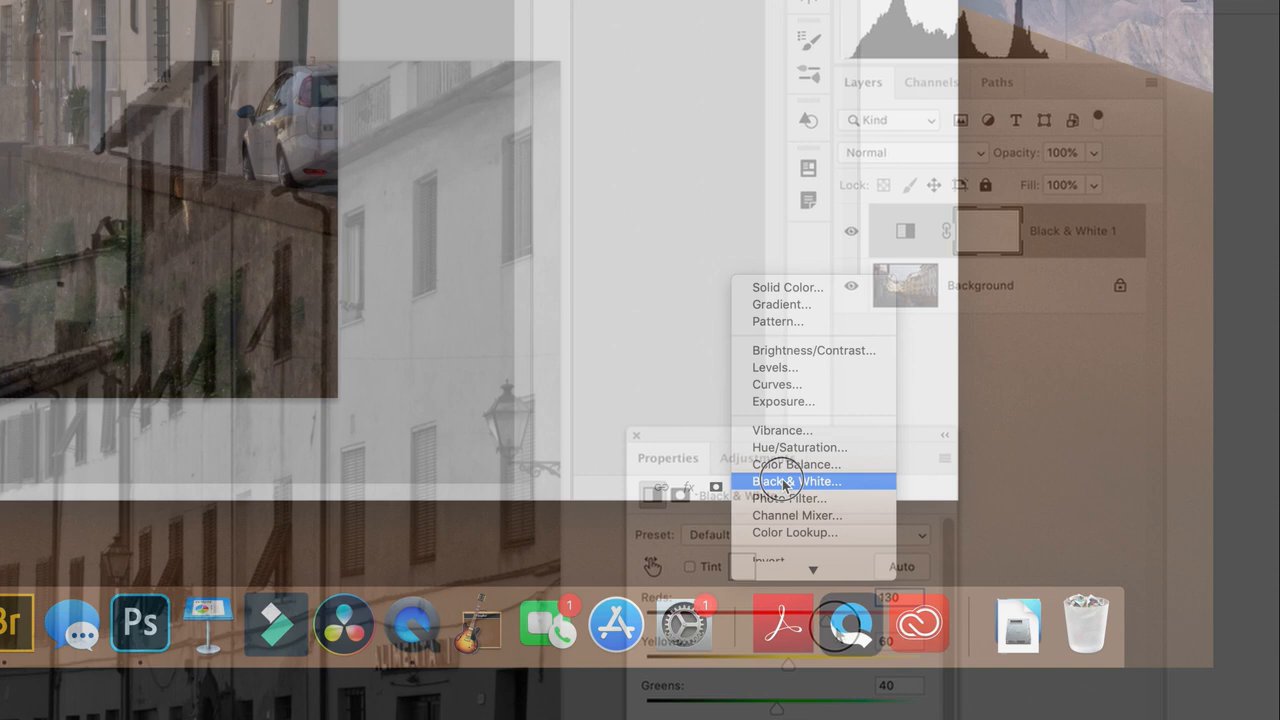
{"action": "left_click", "coordinate": [784, 480]}
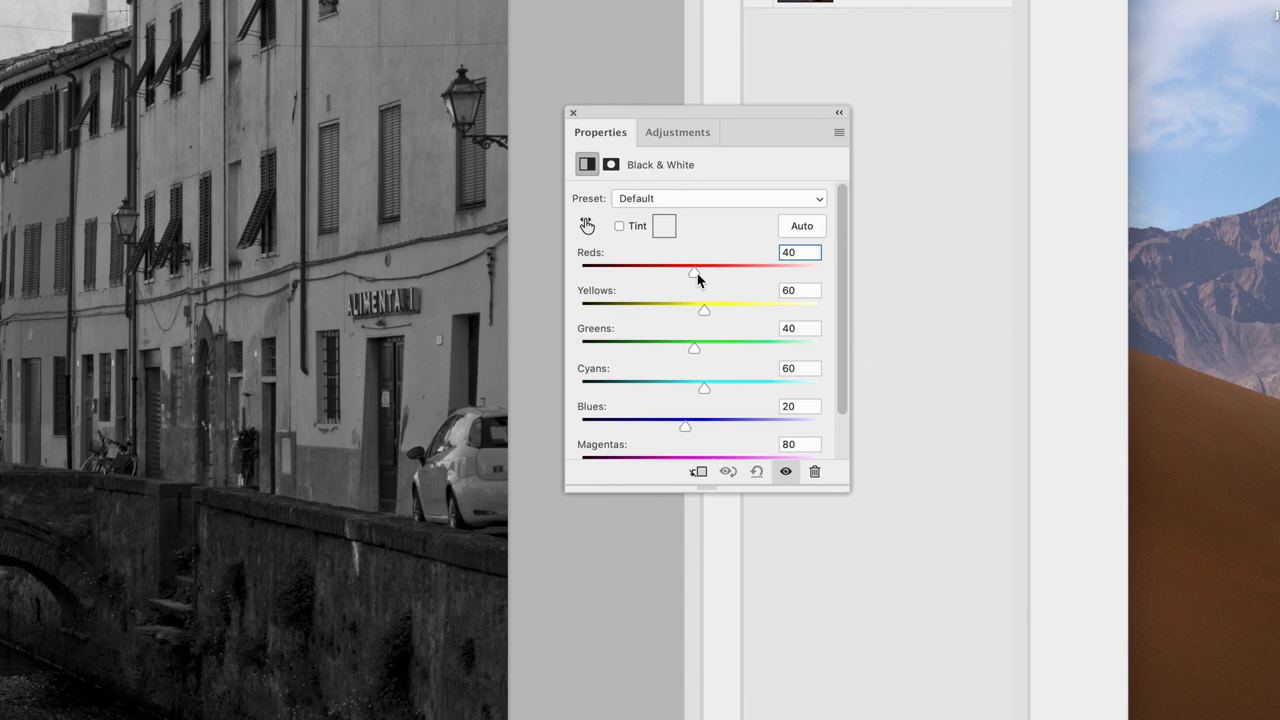
{"action": "left_click_drag", "start_coordinate": [696, 272], "coordinate": [704, 272]}
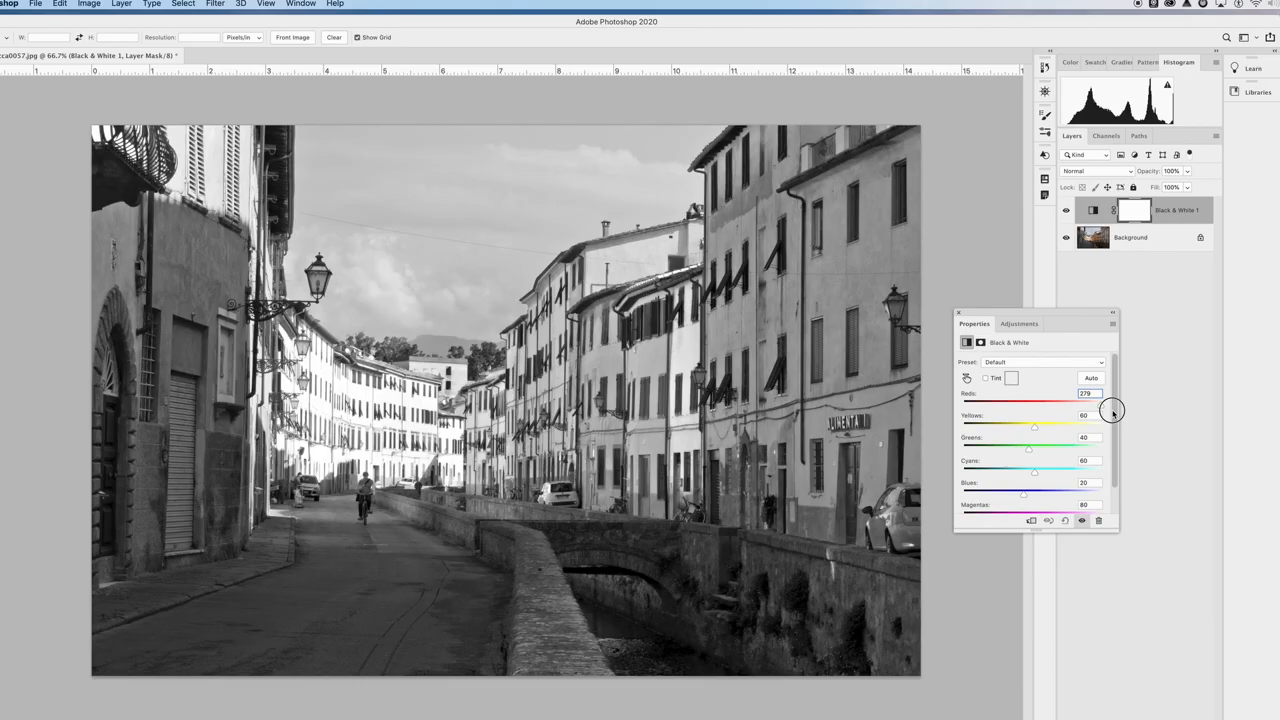
{"action": "left_click_drag", "start_coordinate": [1110, 410], "coordinate": [1028, 412]}
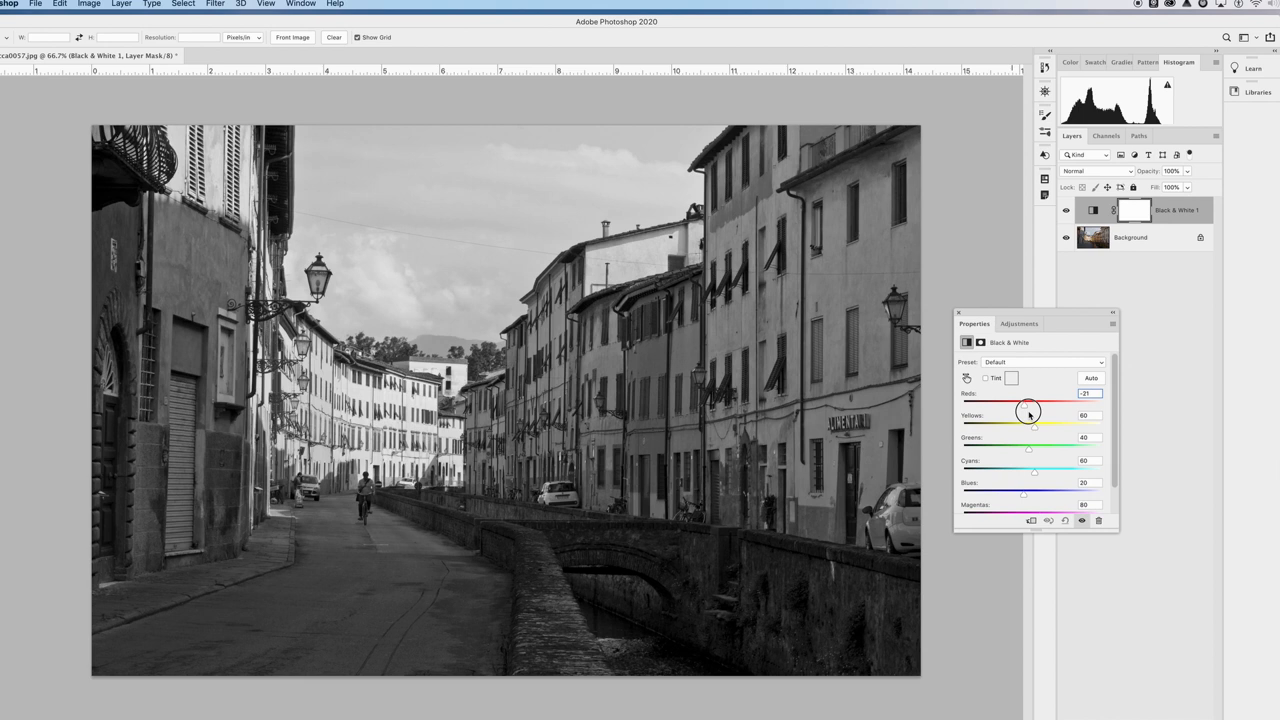
{"action": "left_click_drag", "start_coordinate": [1030, 404], "coordinate": [1044, 404]}
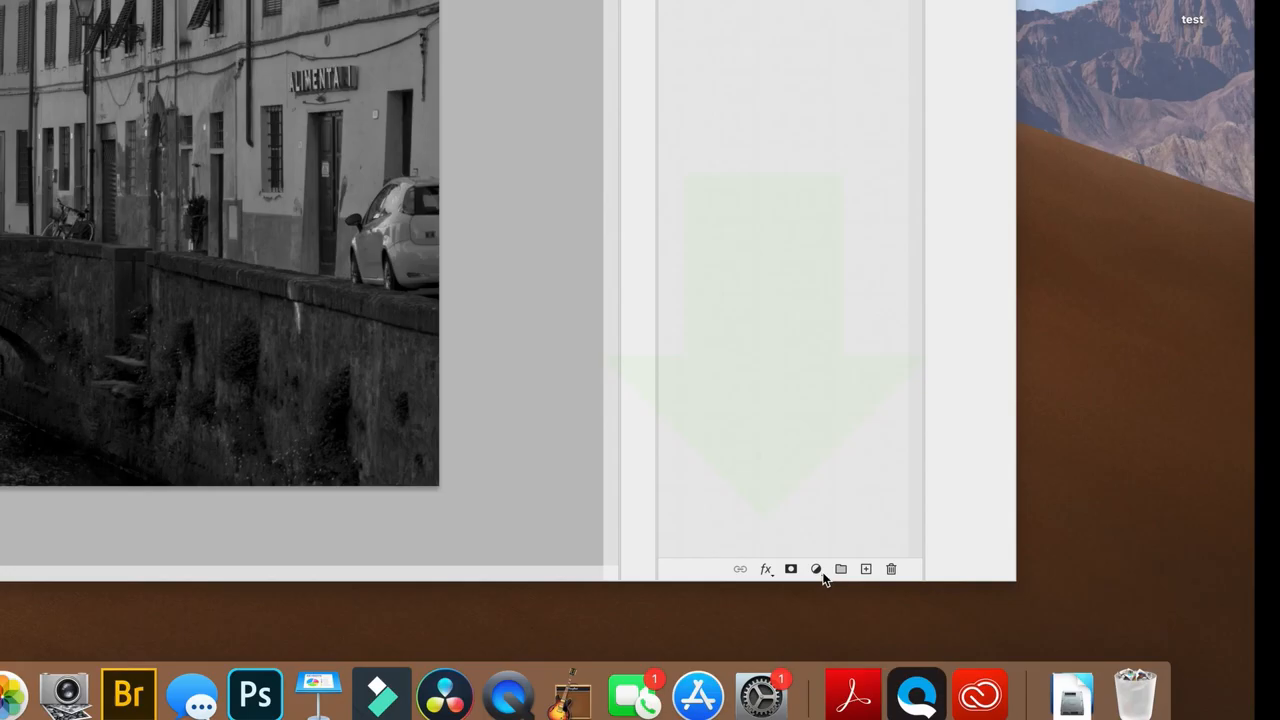
- Add a Levels adjustment layer above the Black & White layer
{"action": "left_click", "coordinate": [816, 568]}
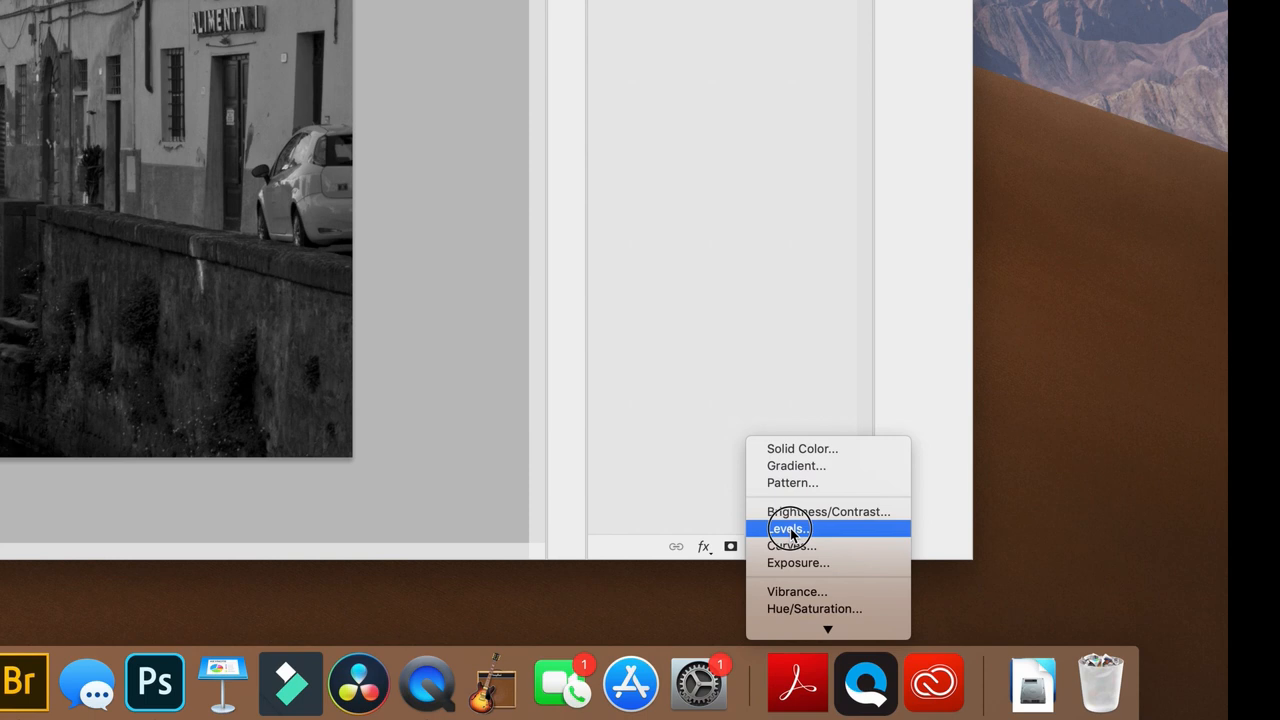
{"action": "left_click", "coordinate": [788, 528]}
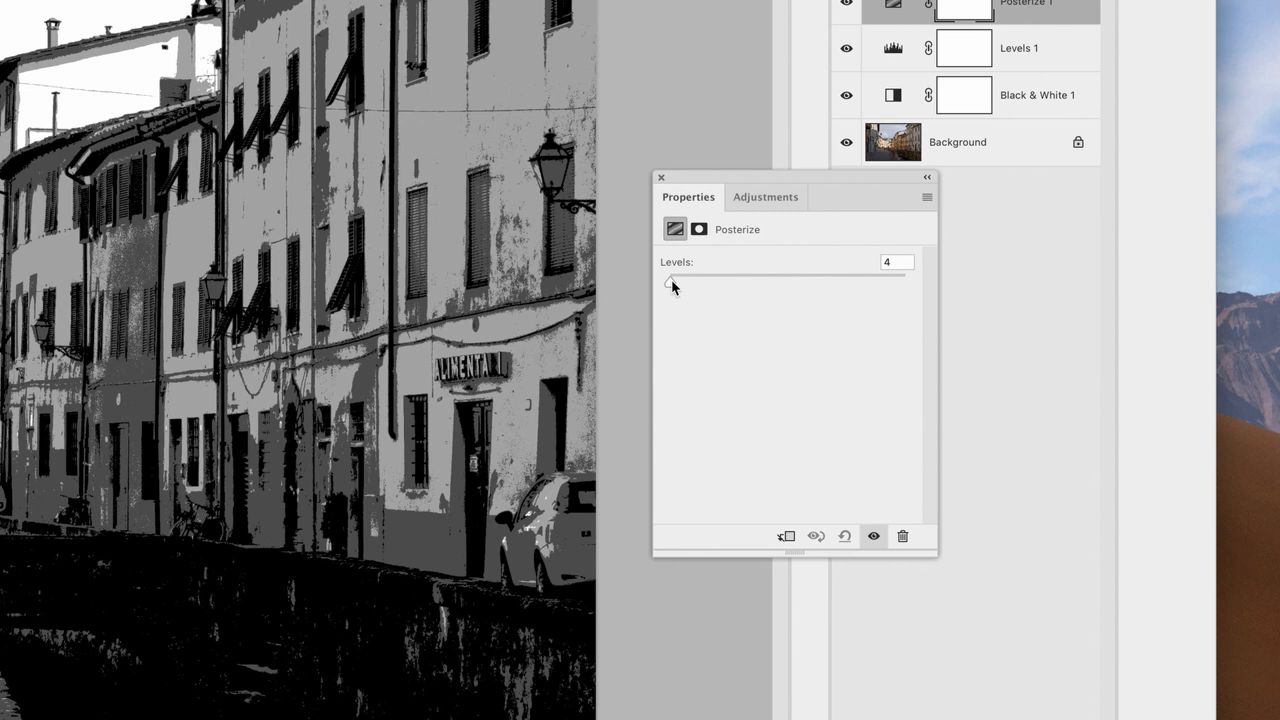
- Drag the Posterize Levels slider down to a few tones, nudging it up to compare
{"action": "left_click_drag", "start_coordinate": [670, 284], "coordinate": [828, 292]}
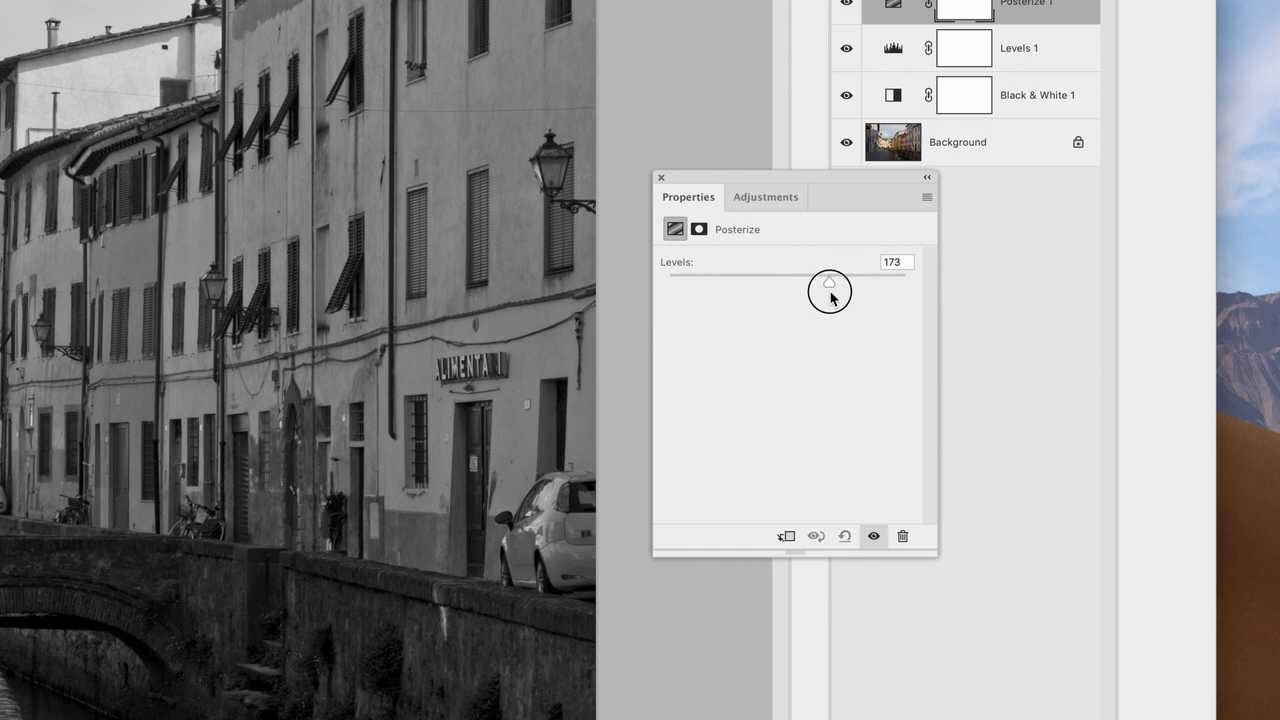
{"action": "left_click_drag", "start_coordinate": [826, 288], "coordinate": [840, 288]}
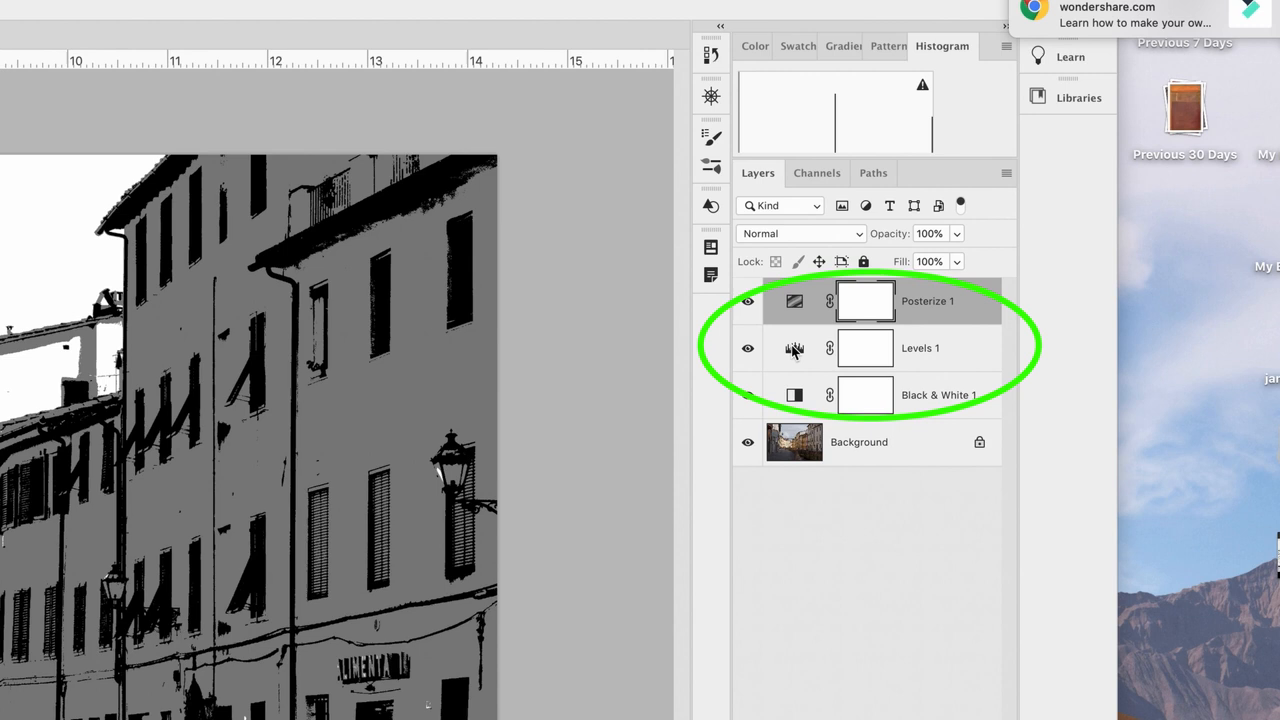
- Retune the Levels input sliders so the posterized street reads mostly gray and white
{"action": "double_click", "coordinate": [792, 348]}
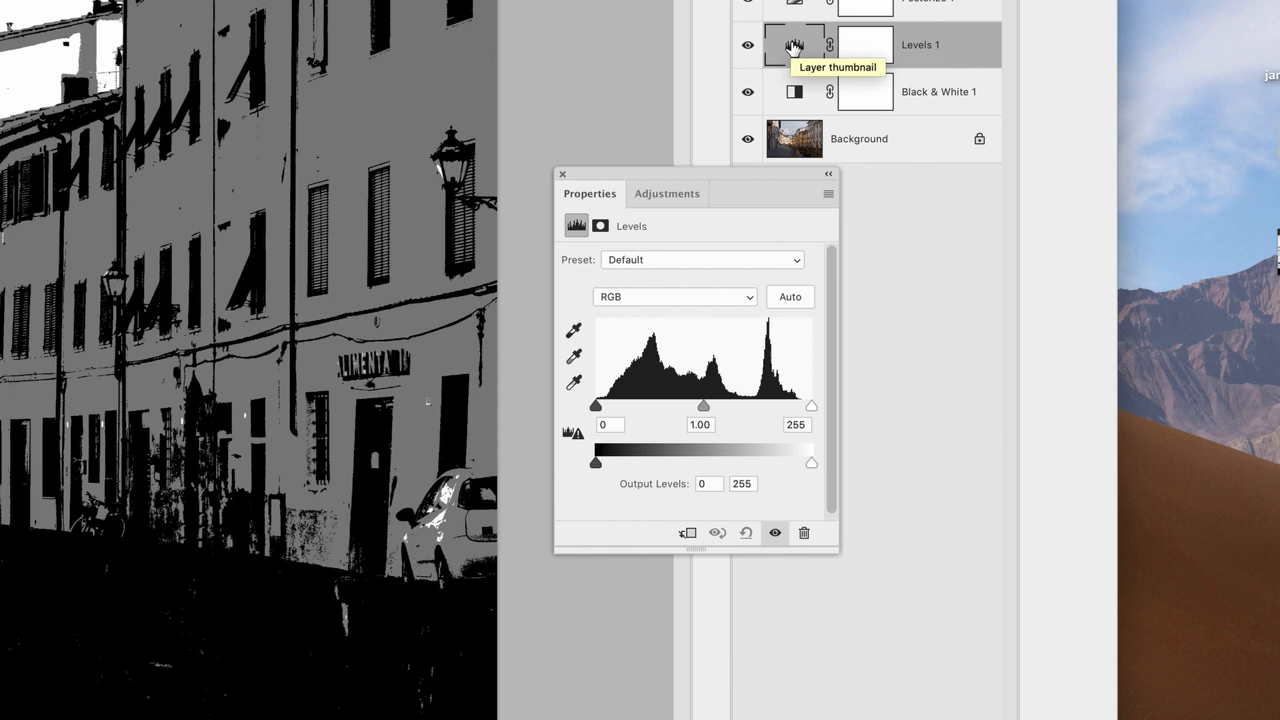
{"action": "mouse_move", "coordinate": [704, 408]}
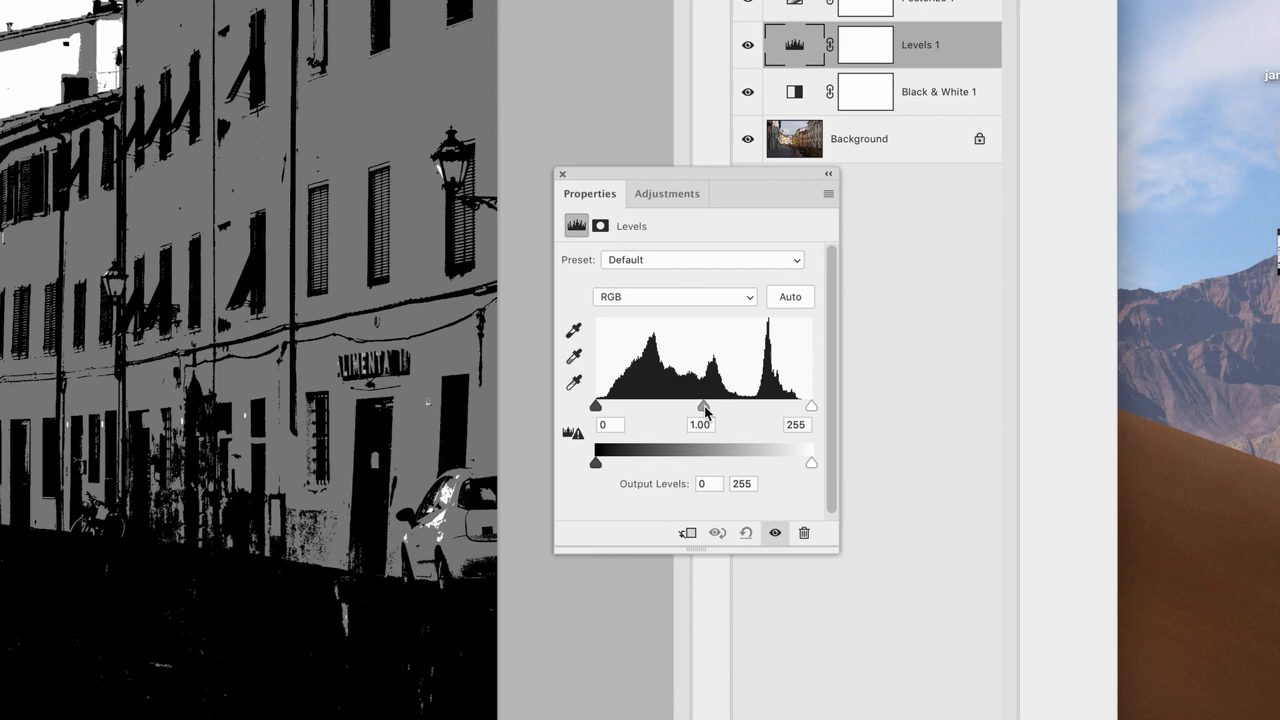
{"action": "left_click_drag", "start_coordinate": [704, 408], "coordinate": [1090, 432]}
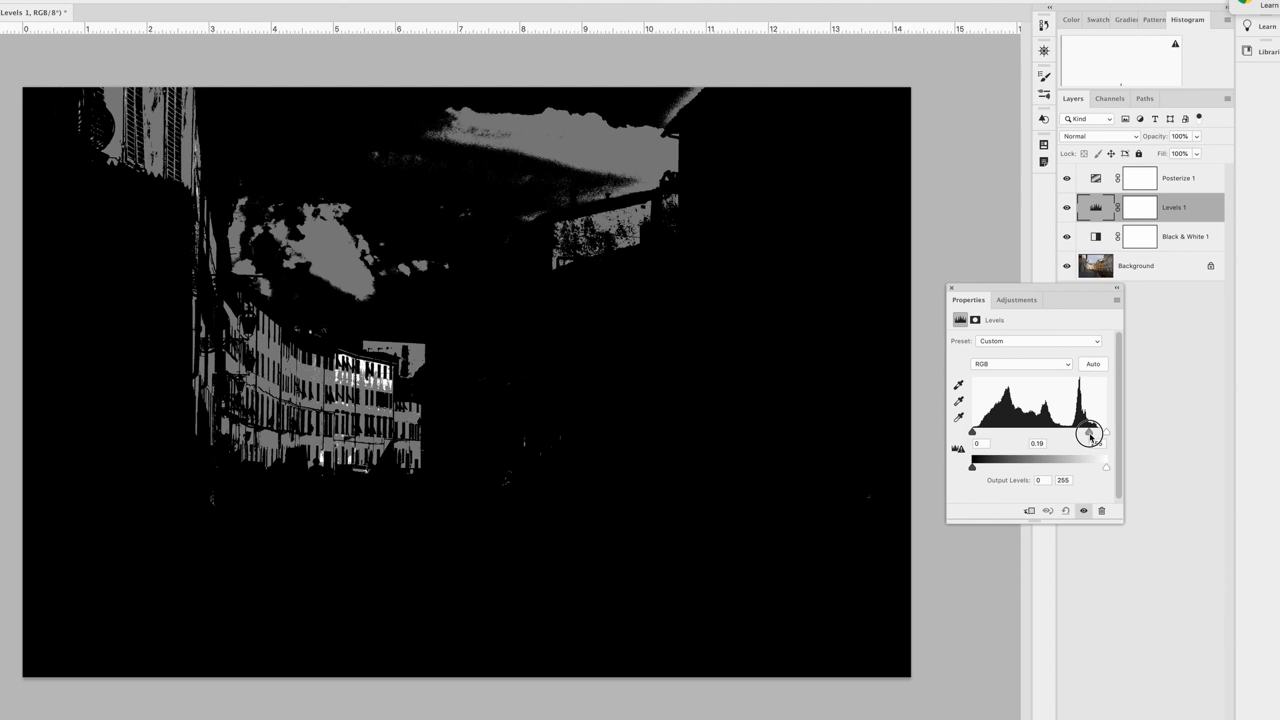
{"action": "left_click_drag", "start_coordinate": [1090, 432], "coordinate": [1048, 444]}
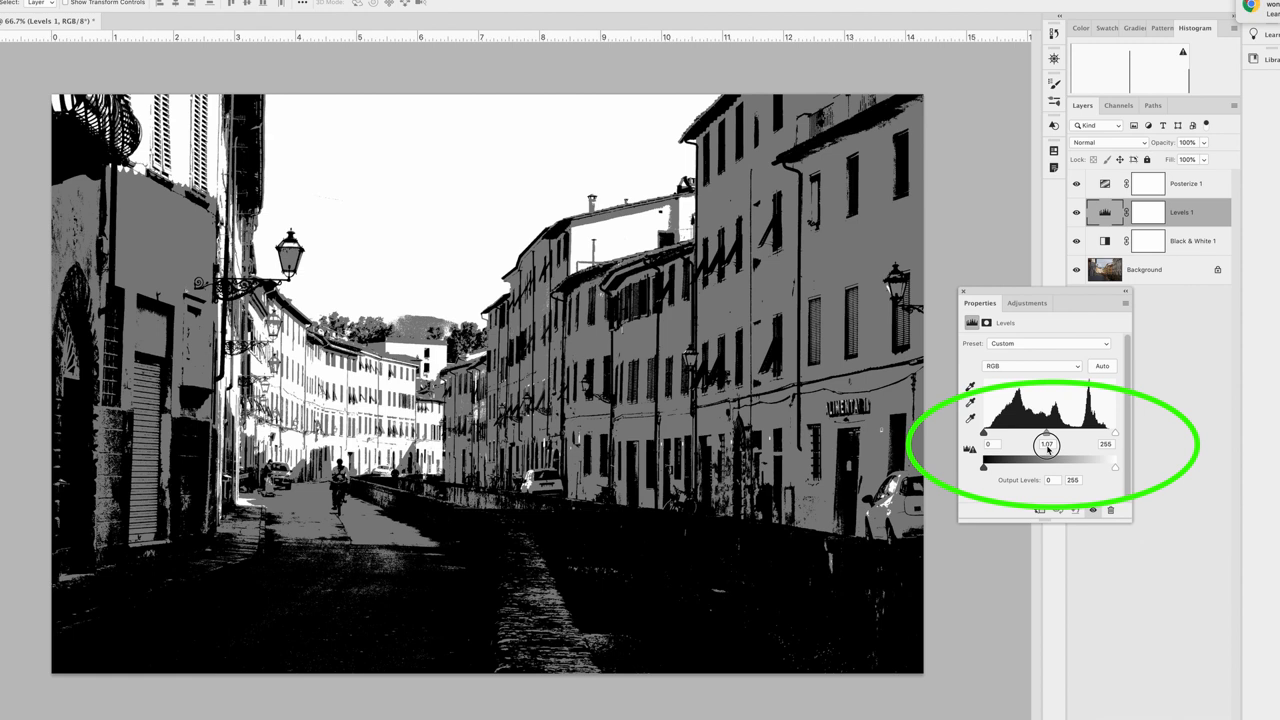
{"action": "left_click_drag", "start_coordinate": [1048, 444], "coordinate": [998, 444]}
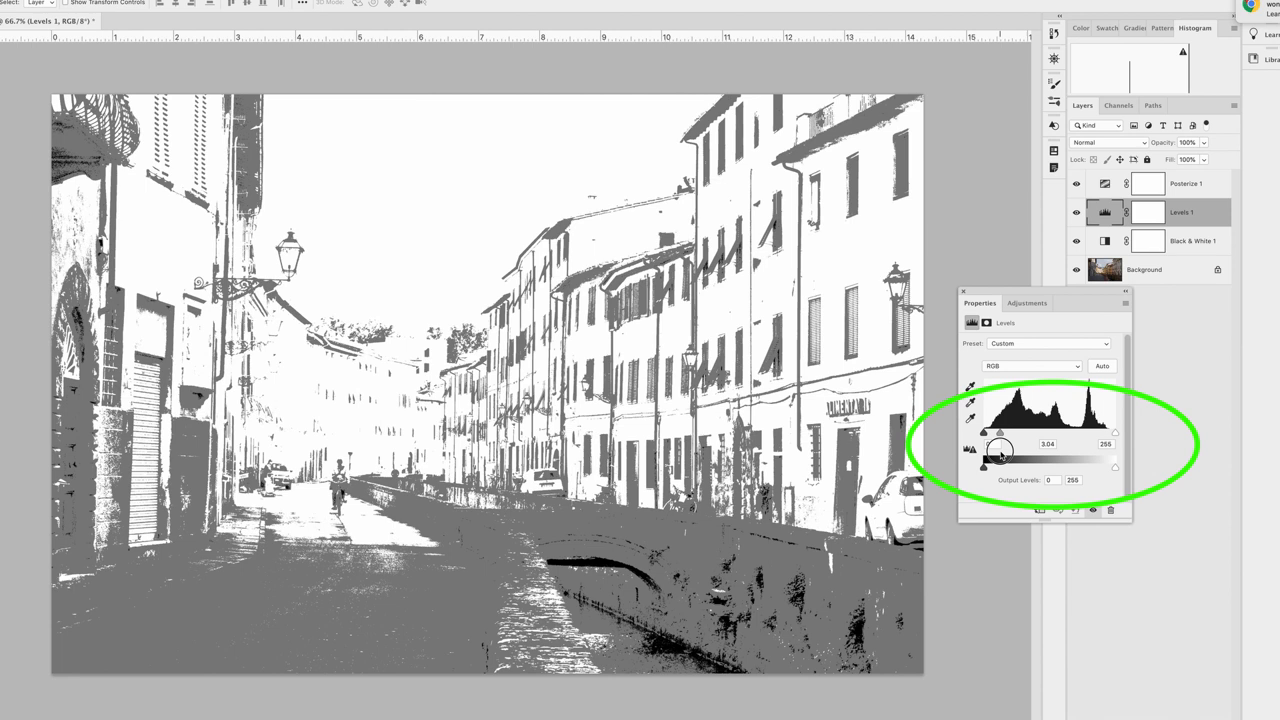
{"action": "left_click_drag", "start_coordinate": [1000, 456], "coordinate": [1004, 456]}
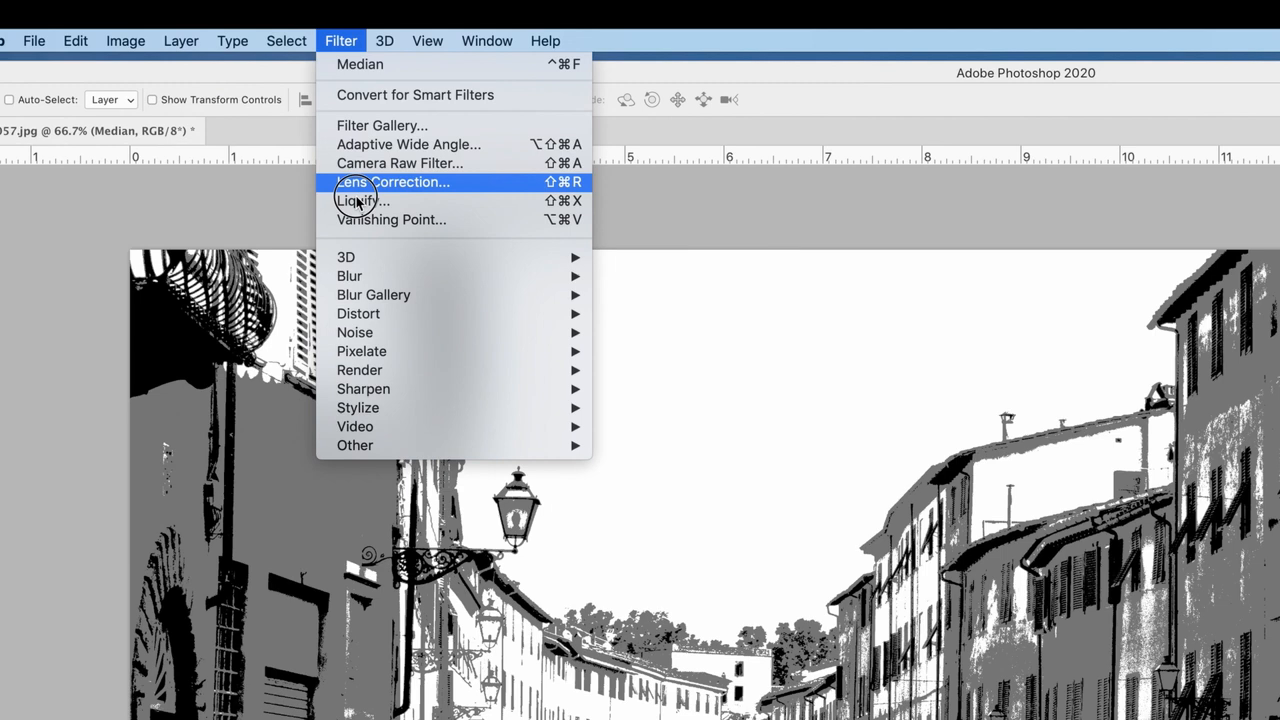
{"action": "mouse_move", "coordinate": [524, 332]}
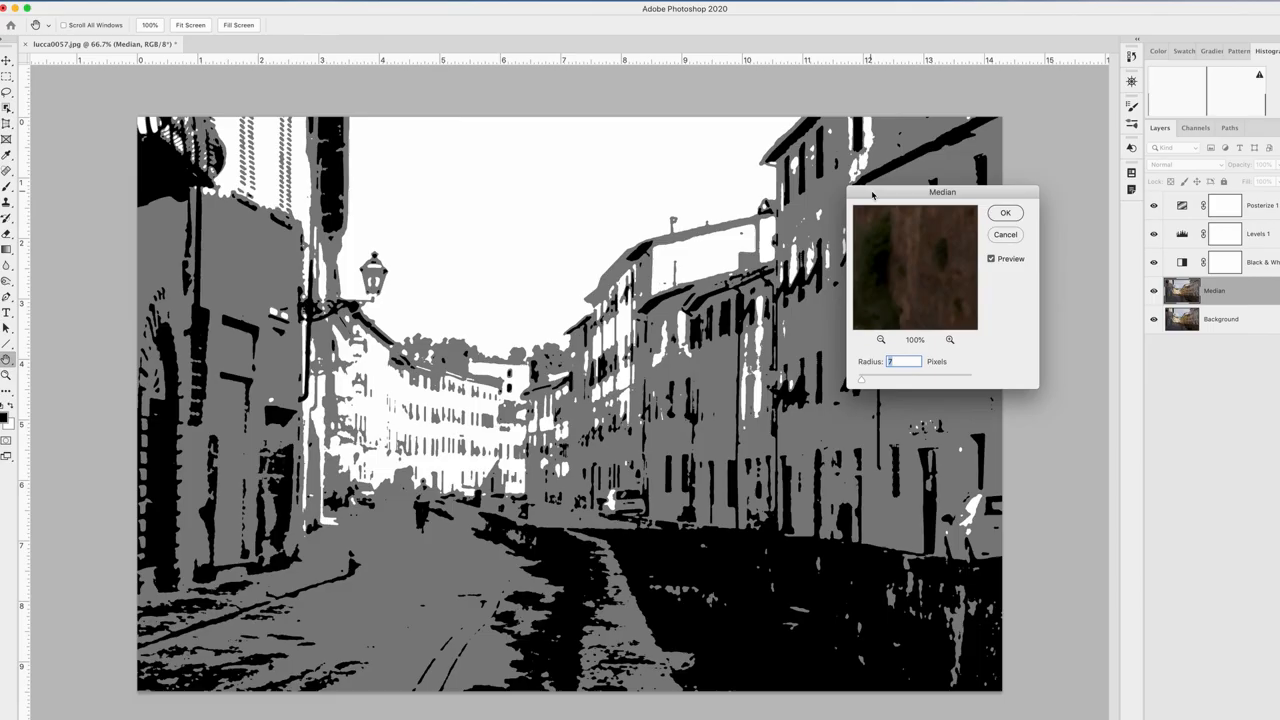
- Set the Median filter radius to smooth the posterized shapes on the Background layer
{"action": "left_click_drag", "start_coordinate": [942, 192], "coordinate": [1136, 370]}
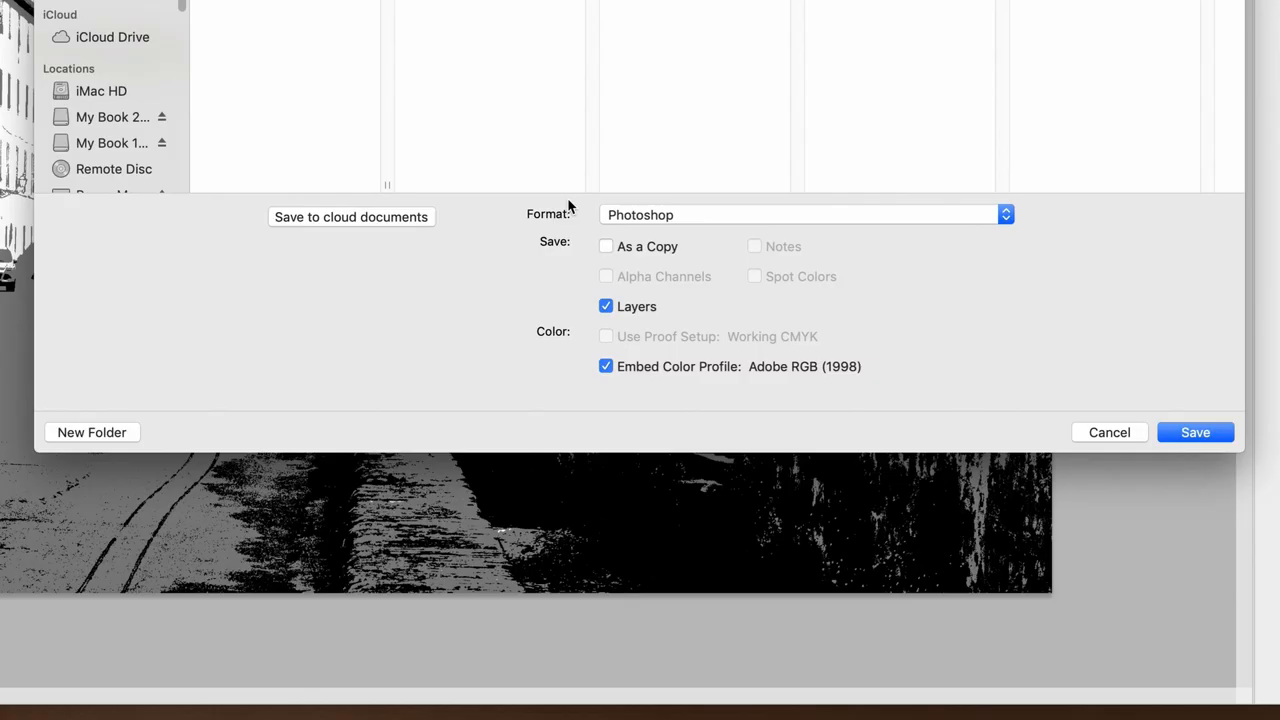
- Set the save format to JPEG and name the file lucca0057blackwhite.jpg
{"action": "left_click", "coordinate": [804, 214]}
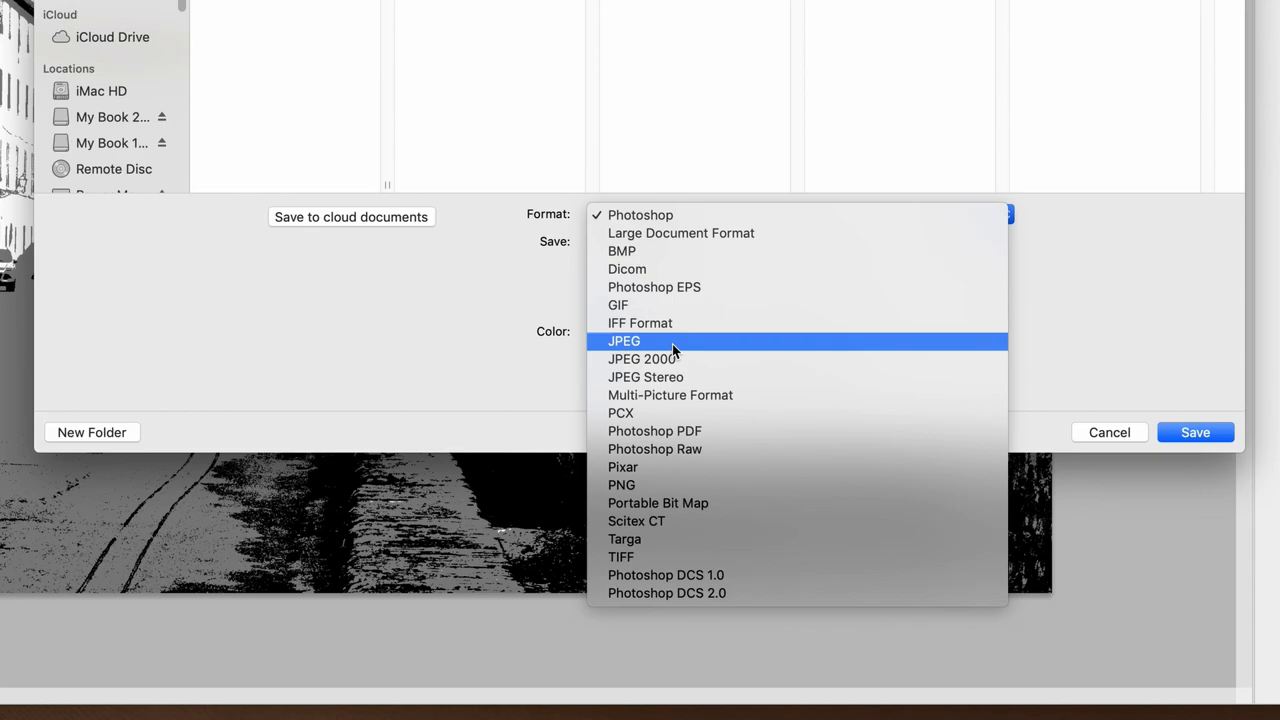
{"action": "left_click", "coordinate": [624, 340]}
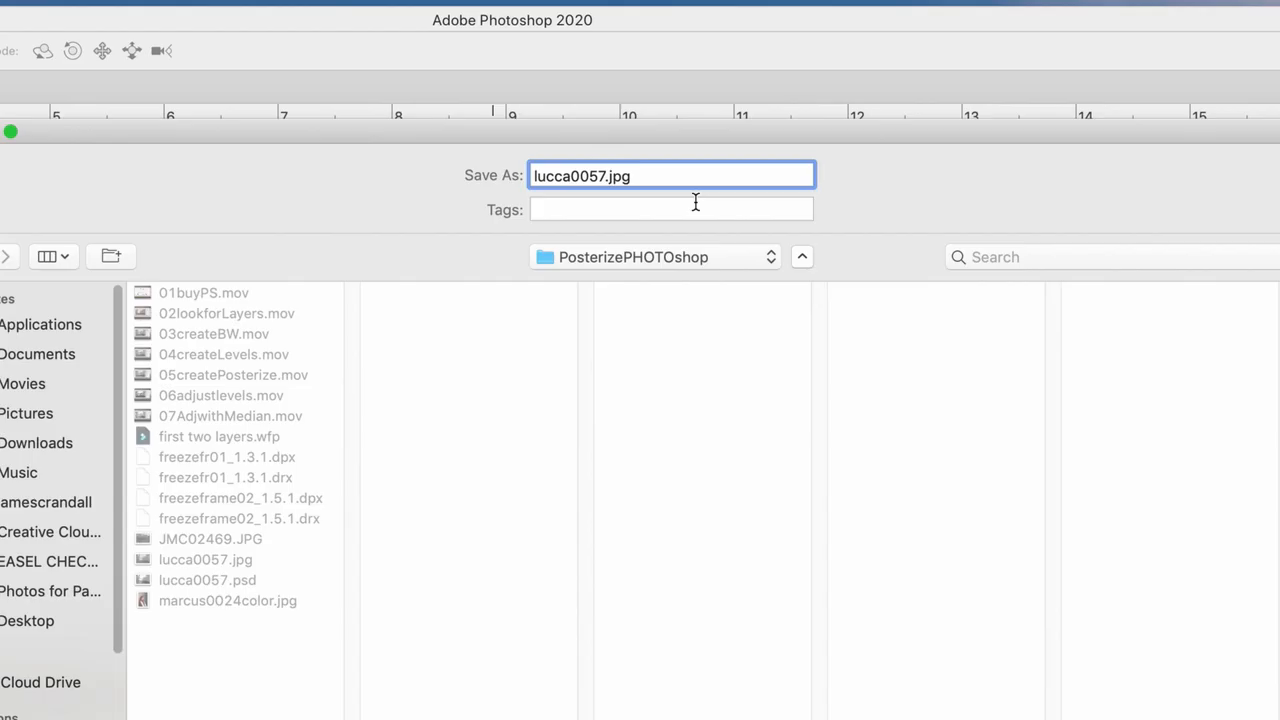
{"action": "type", "text": "blackwhite"}
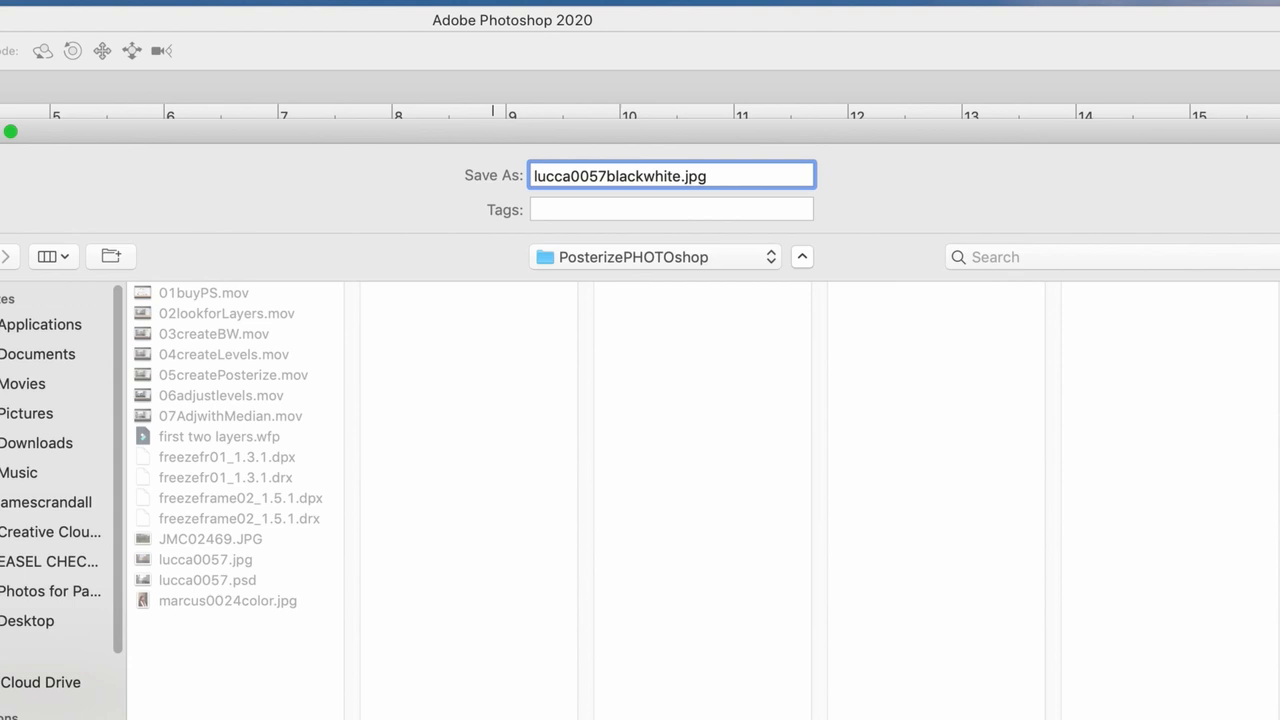